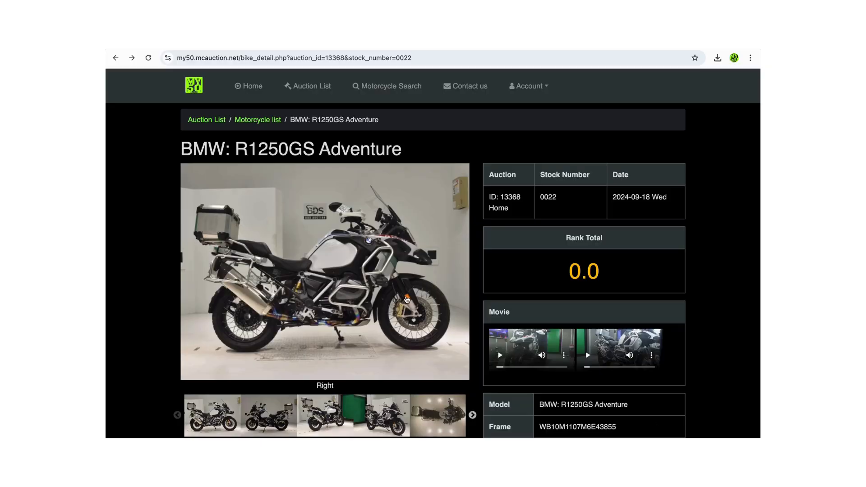
pyautogui.moveTo(266, 257)
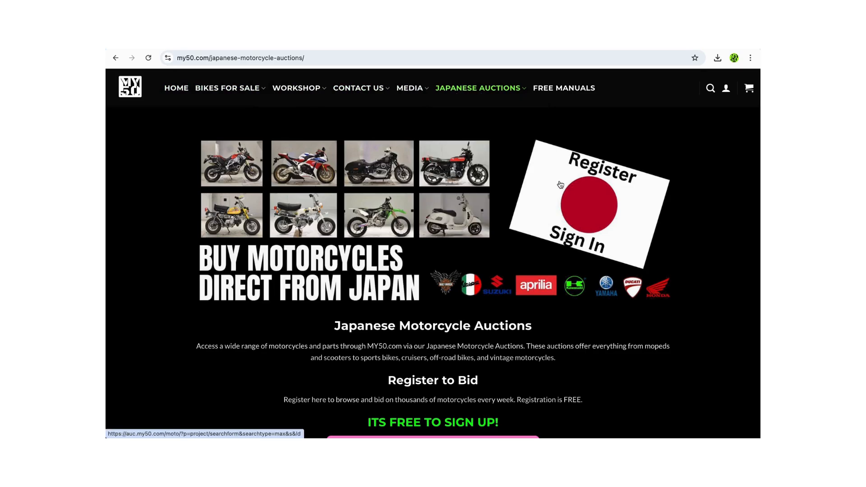
pyautogui.moveTo(559, 185)
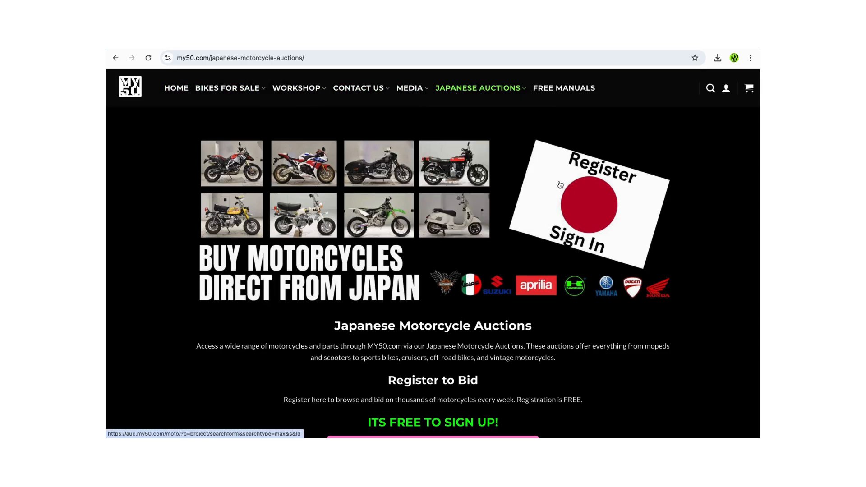
pyautogui.moveTo(591, 209)
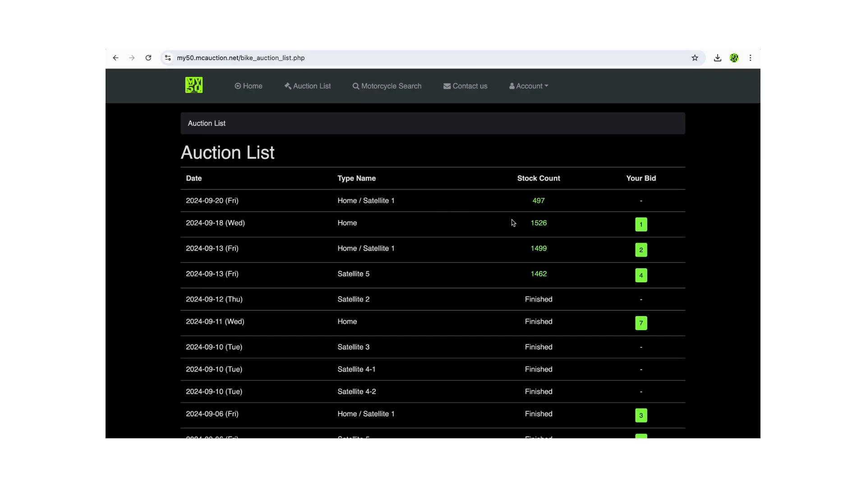
pyautogui.moveTo(488, 232)
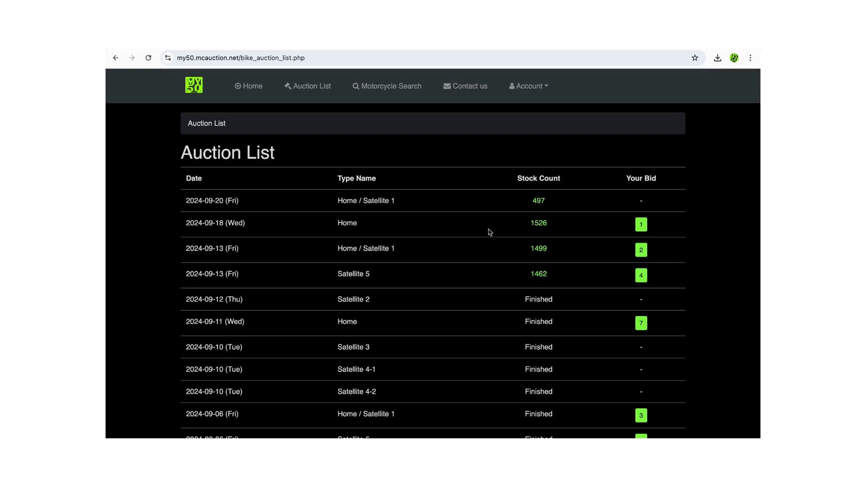
pyautogui.moveTo(275, 227)
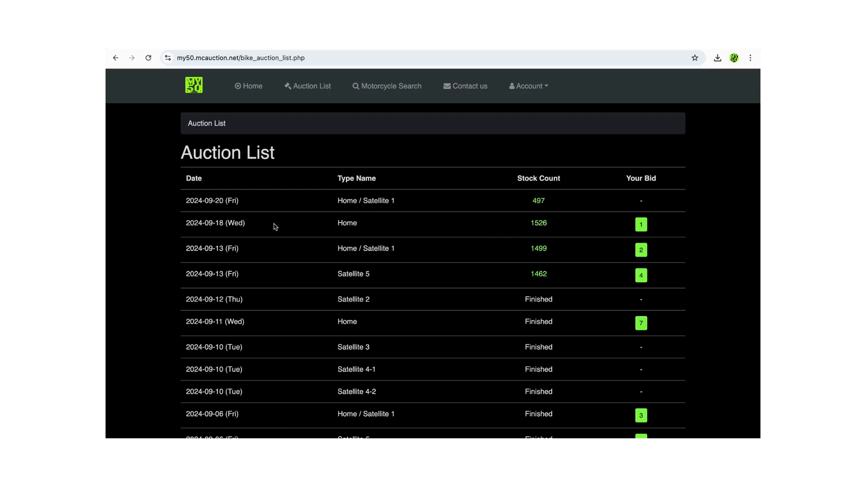
pyautogui.moveTo(538, 223)
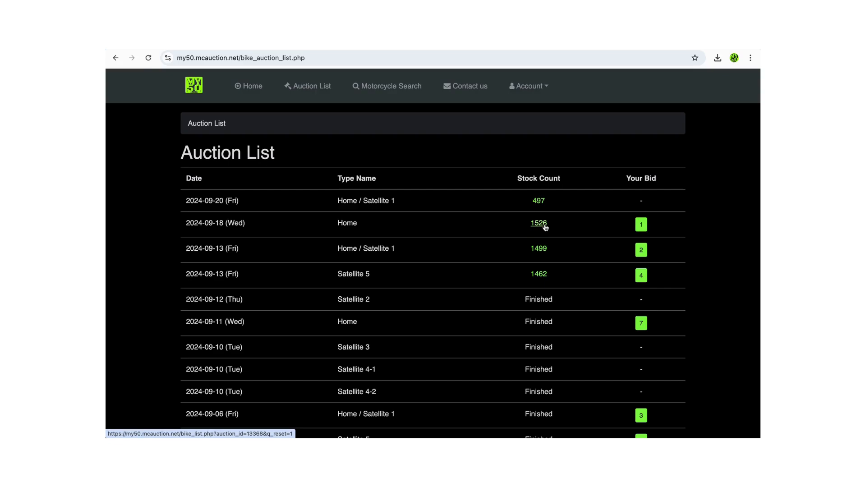
# Open the 1526-bike list for the 2024-09-18 auction and choose BMW as maker
pyautogui.click(537, 223)
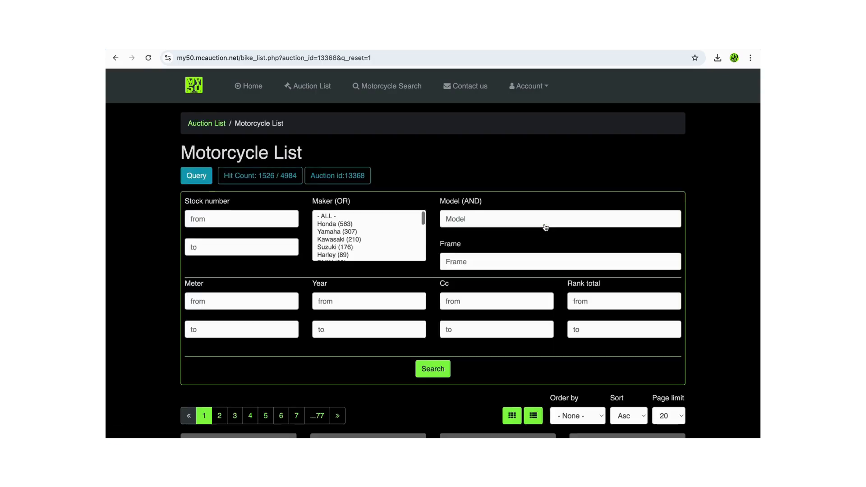
pyautogui.scroll(-3)
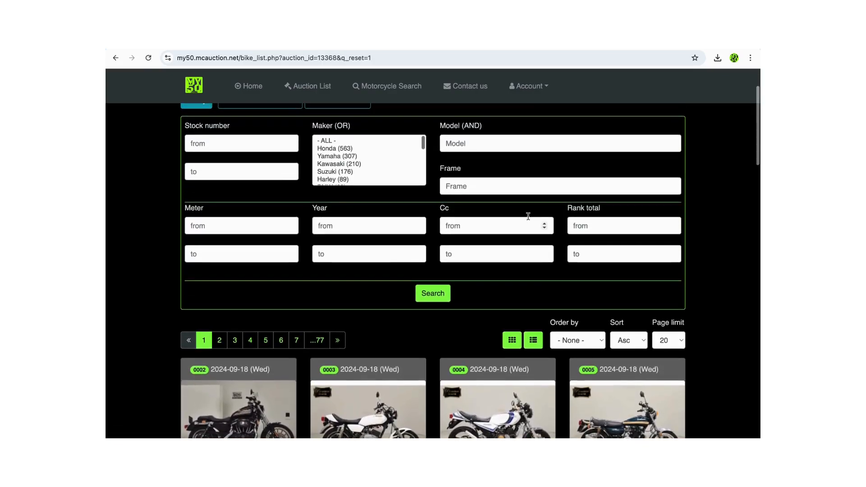
pyautogui.scroll(-3)
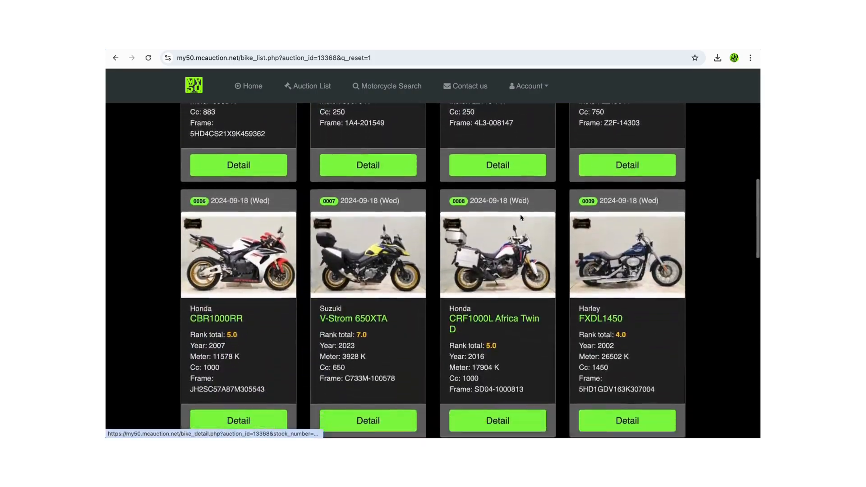
pyautogui.scroll(-3)
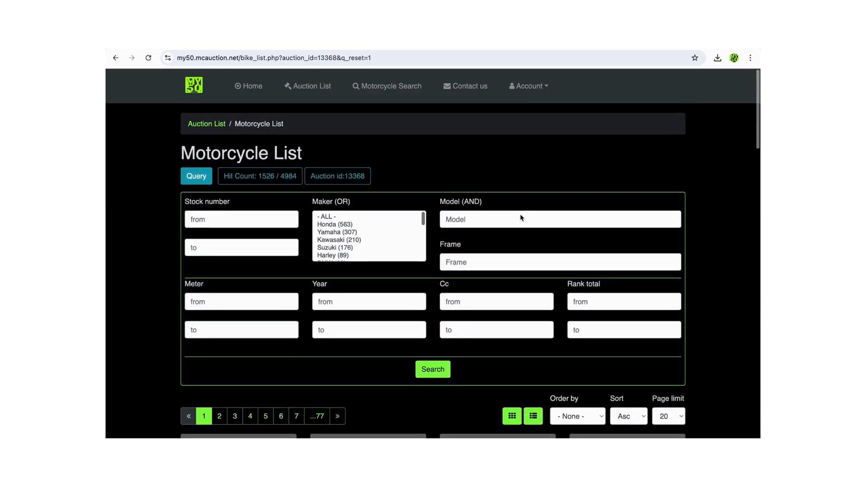
pyautogui.scroll(-3)
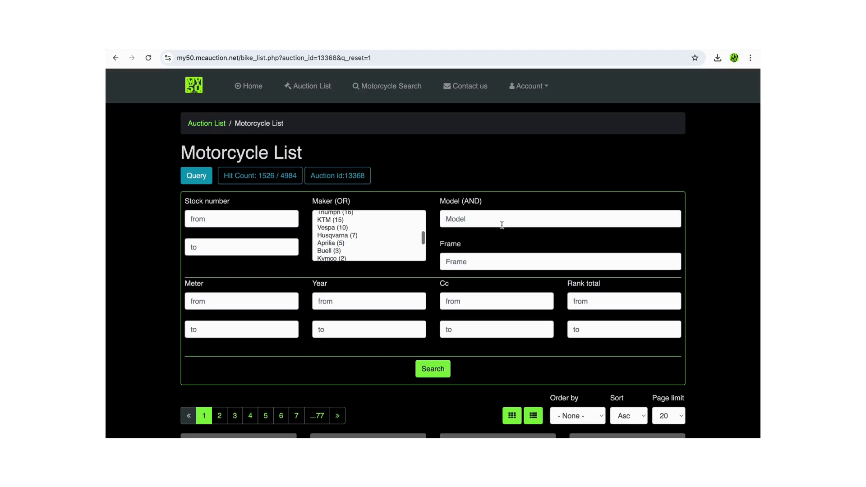
pyautogui.moveTo(479, 264)
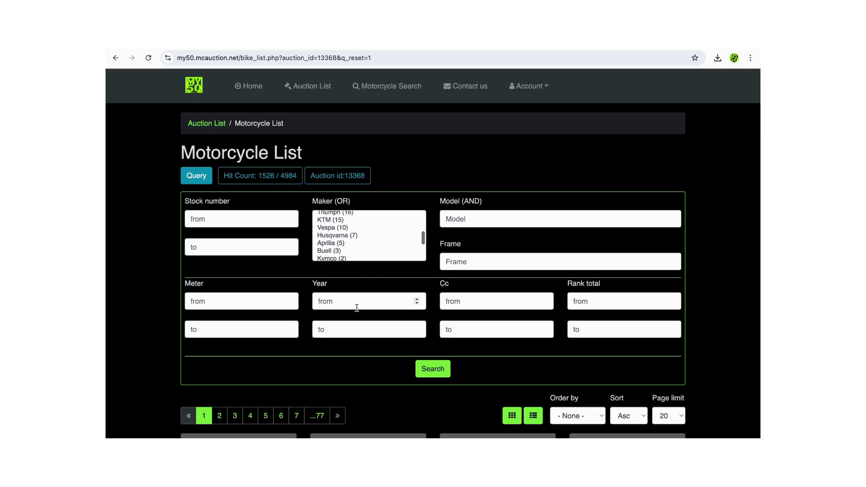
pyautogui.moveTo(337, 272)
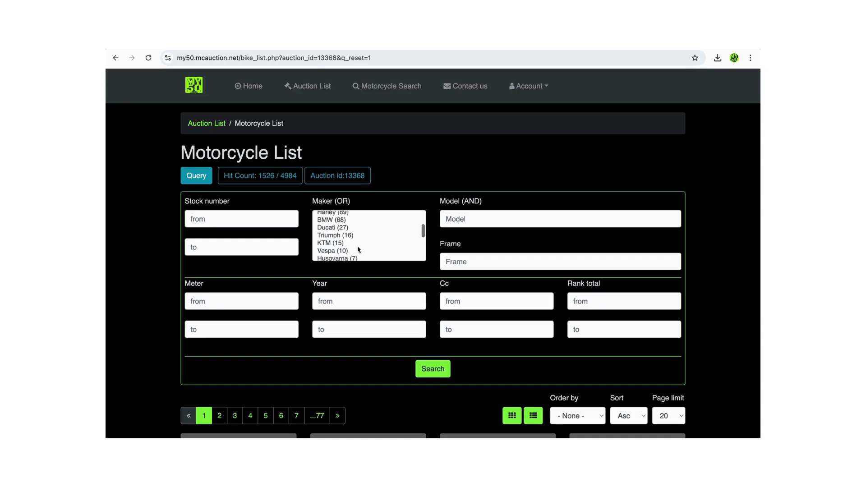
pyautogui.click(332, 239)
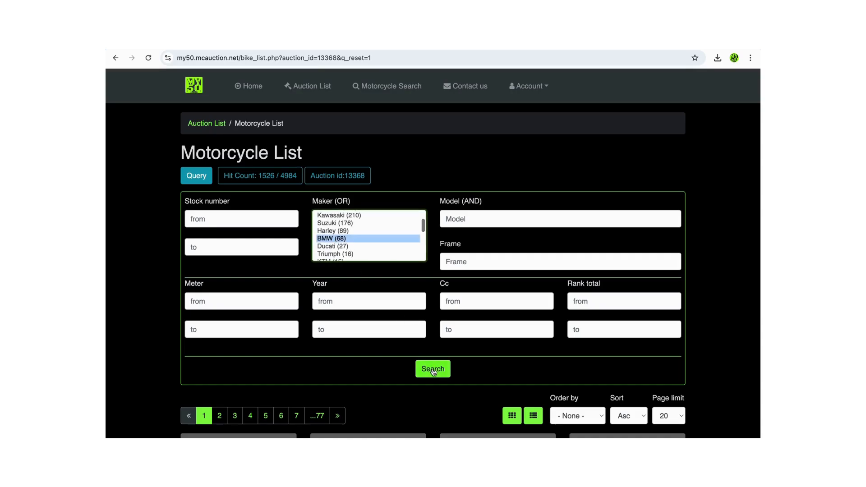
# Run the BMW search and open the R1250GS Adventure (stock 0022) detail page
pyautogui.click(433, 369)
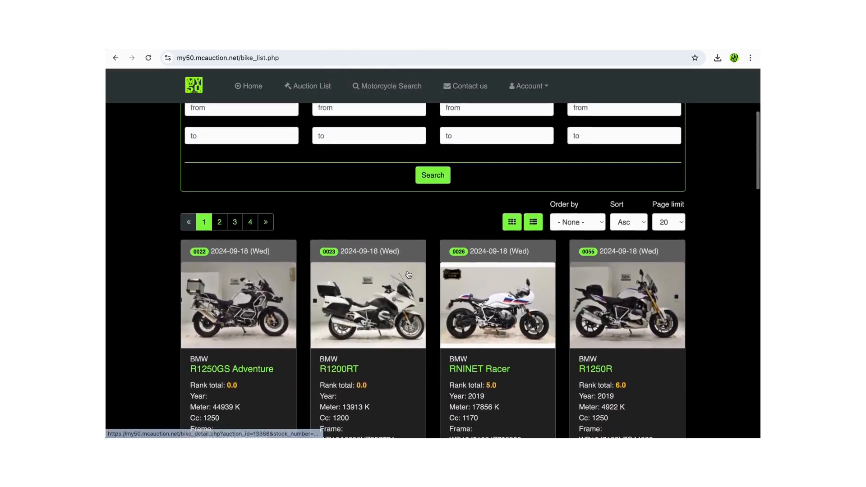
pyautogui.scroll(-3)
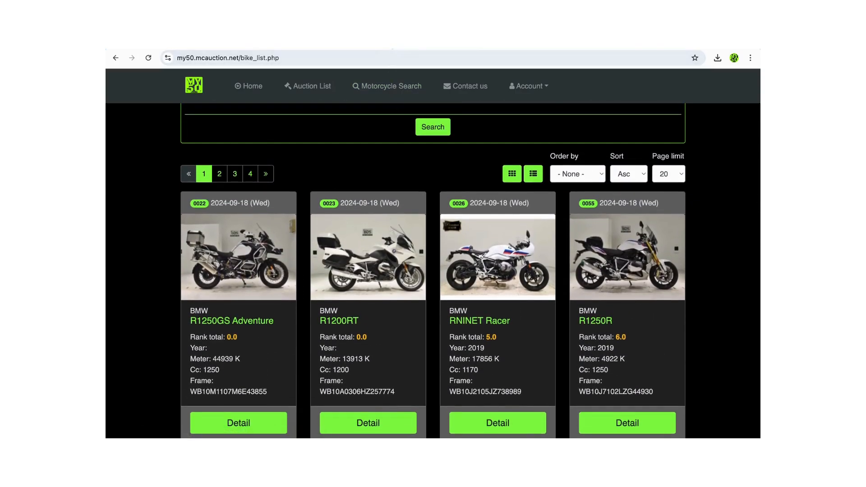
pyautogui.click(238, 422)
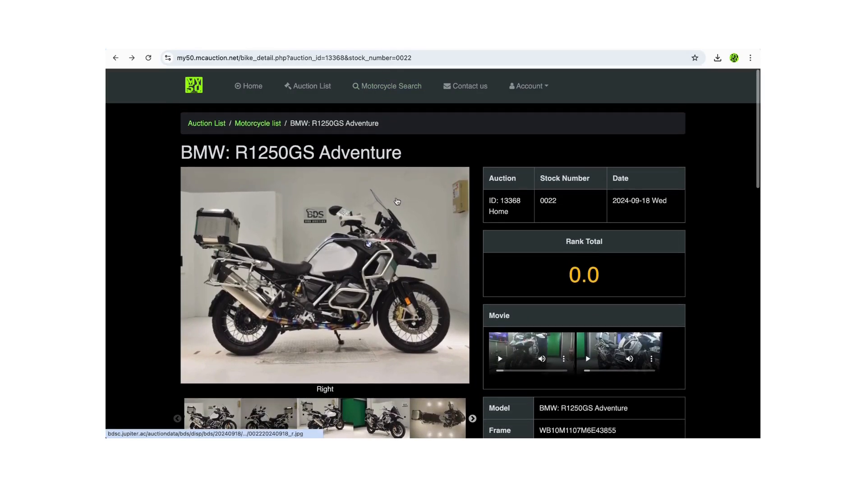
# View the R1250GS Adventure photos full-screen, browse about 31 images, then close the gallery
pyautogui.click(324, 276)
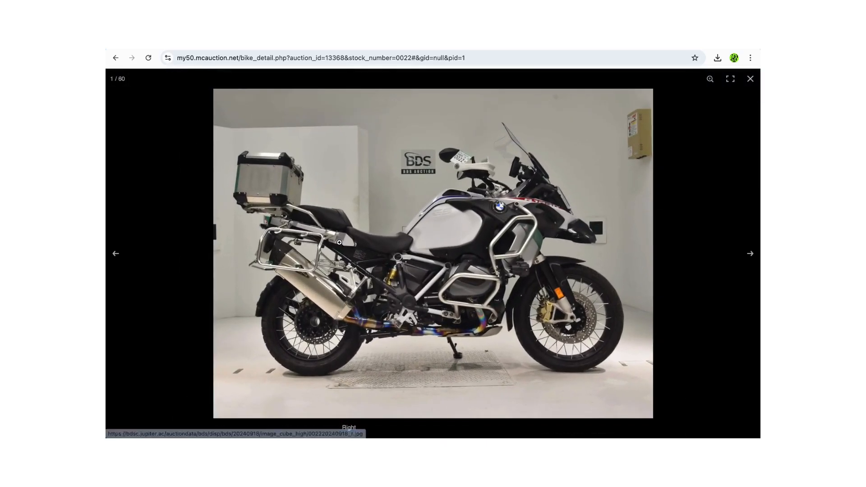
pyautogui.click(750, 253)
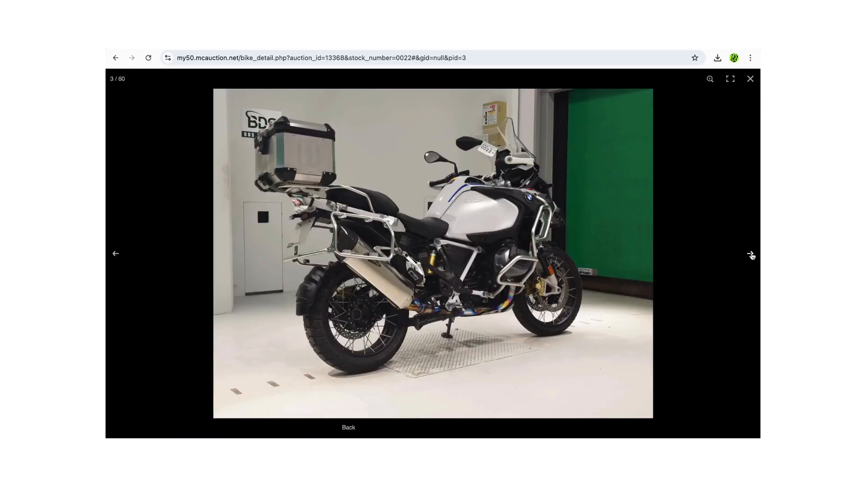
pyautogui.click(751, 253)
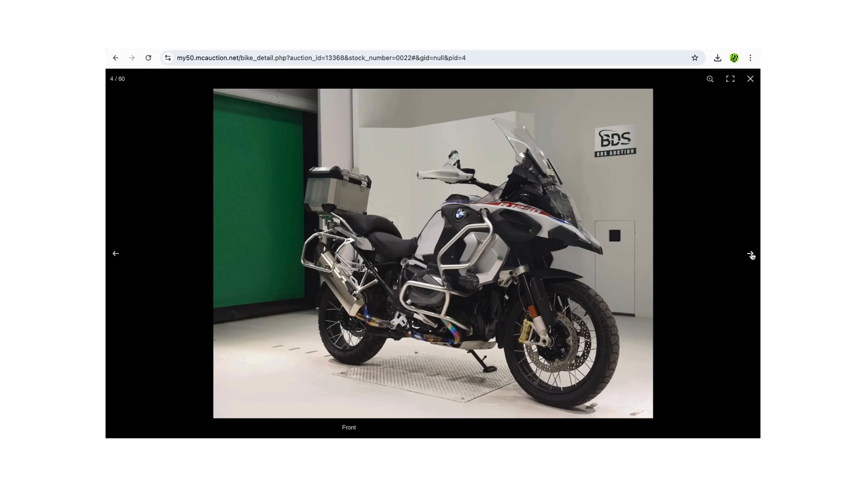
pyautogui.click(751, 255)
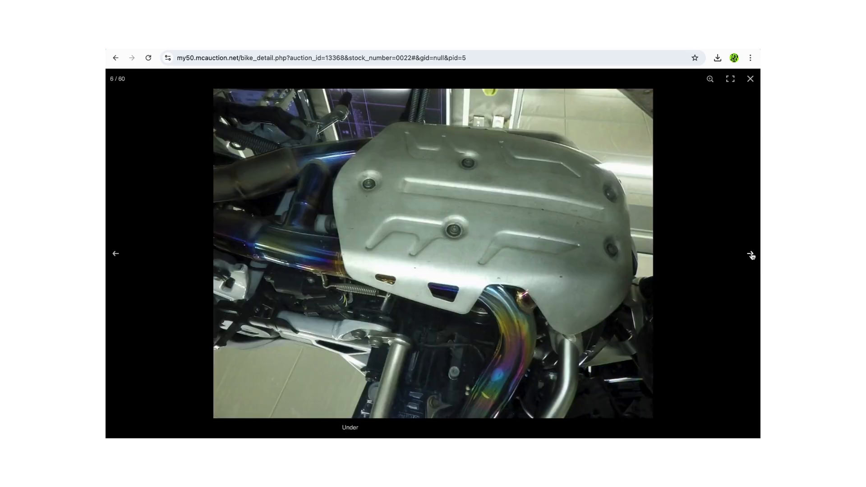
pyautogui.click(751, 254)
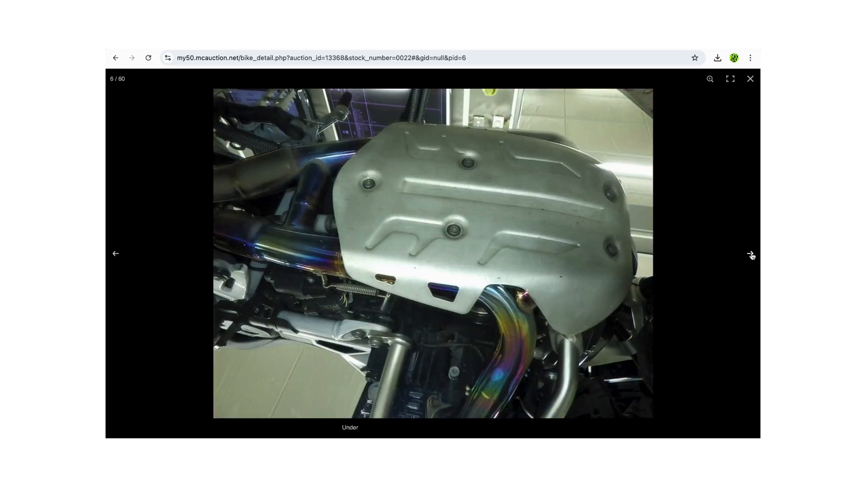
pyautogui.click(751, 253)
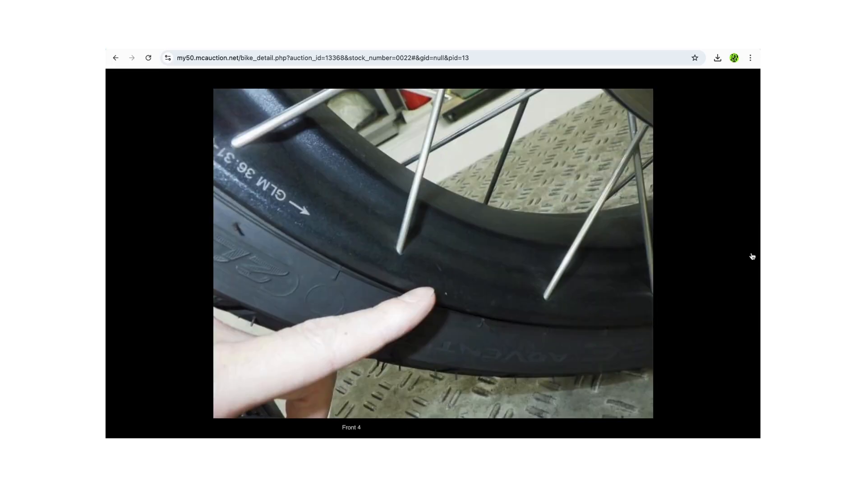
pyautogui.click(750, 253)
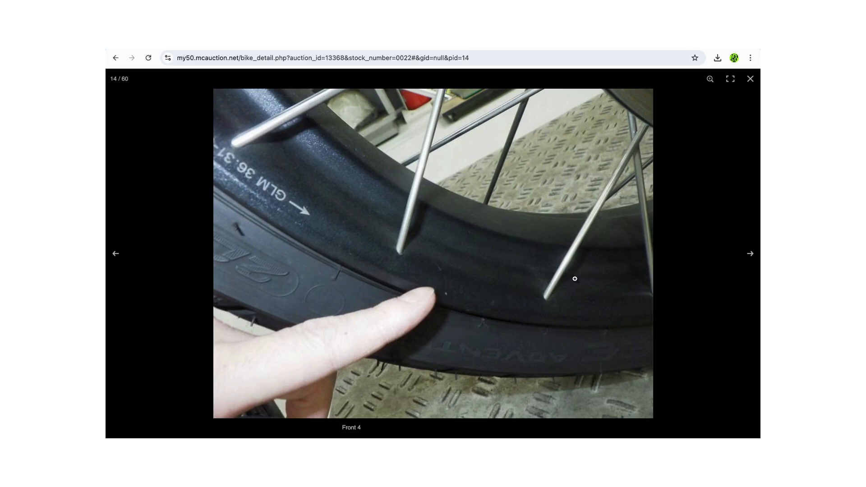
pyautogui.moveTo(541, 270)
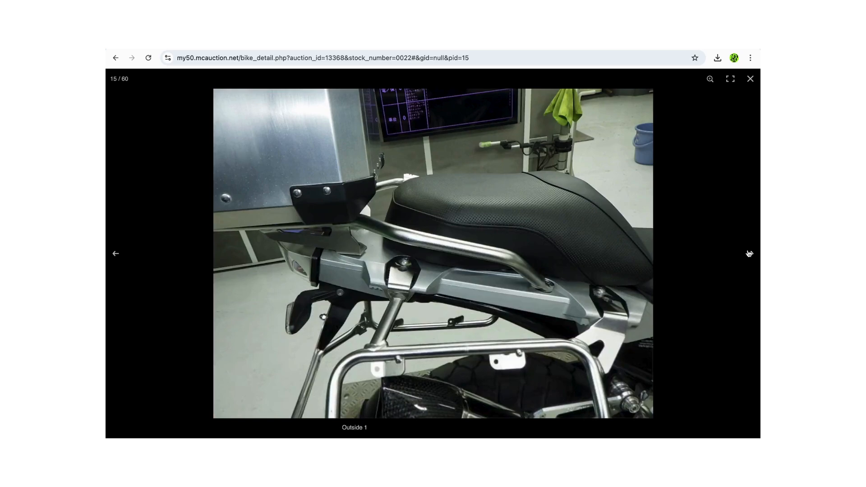
pyautogui.click(749, 253)
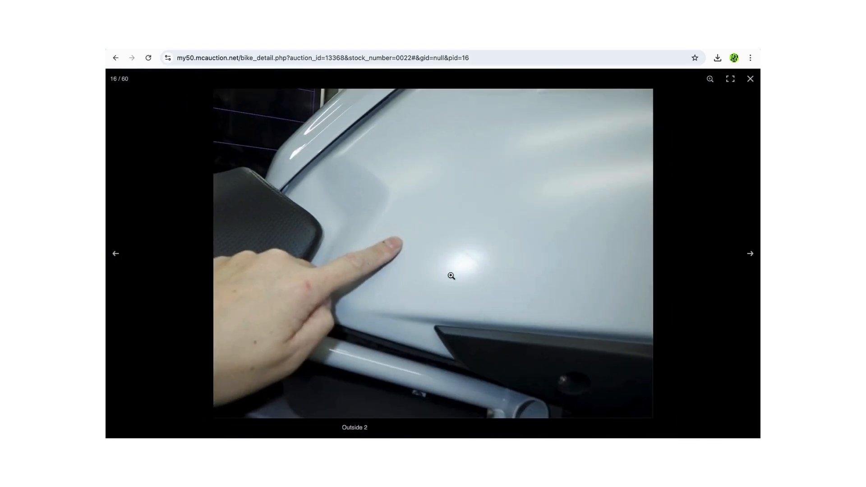
pyautogui.click(749, 253)
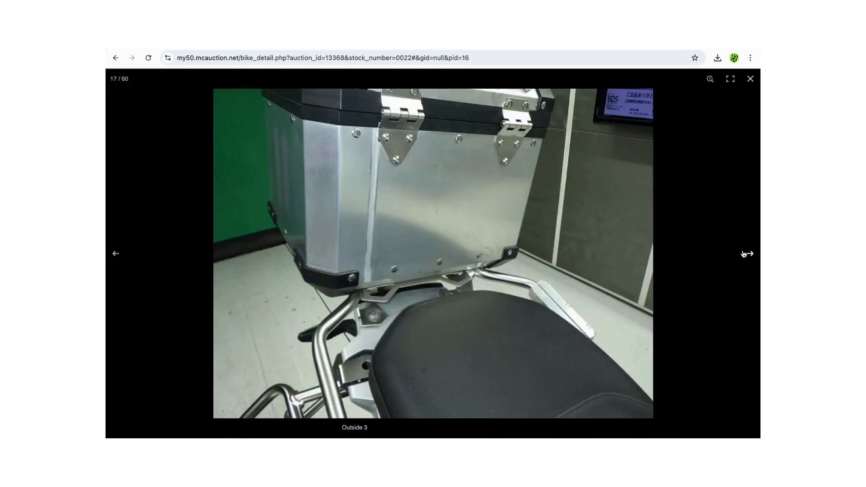
pyautogui.click(747, 254)
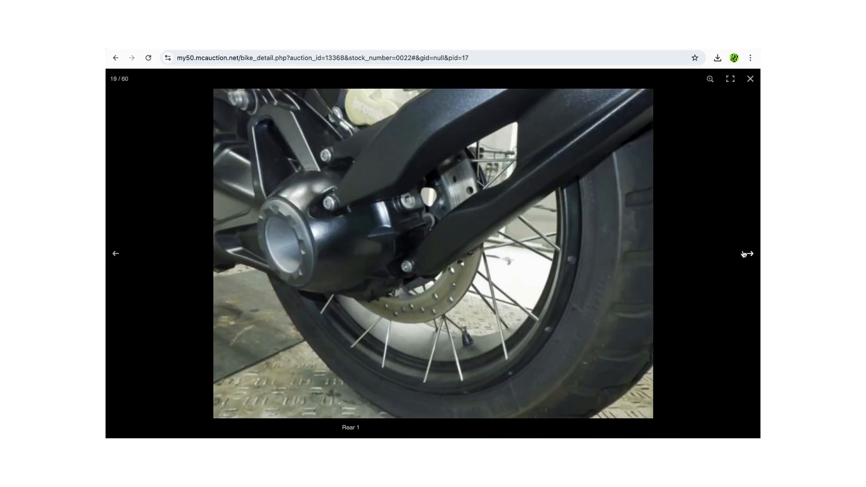
pyautogui.click(747, 253)
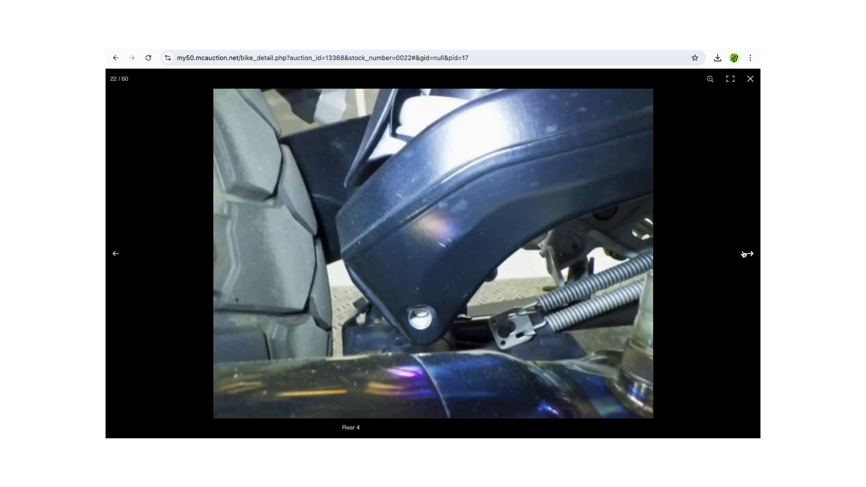
pyautogui.click(747, 253)
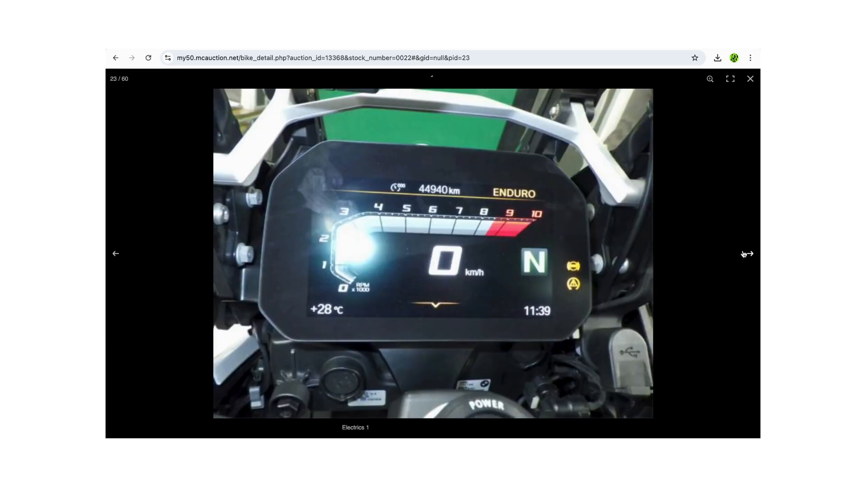
pyautogui.click(747, 254)
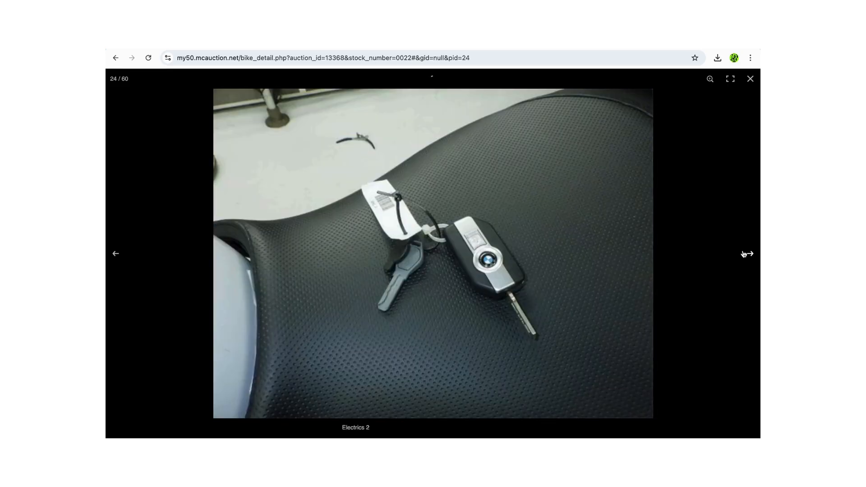
pyautogui.click(747, 254)
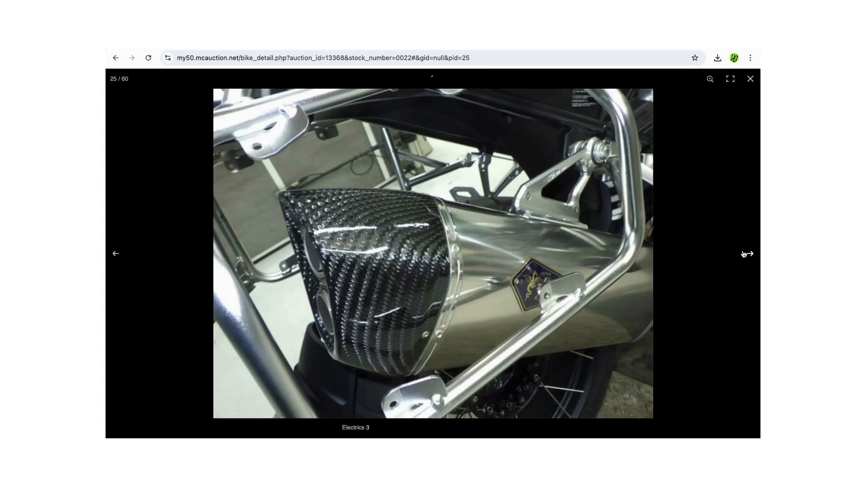
pyautogui.click(748, 253)
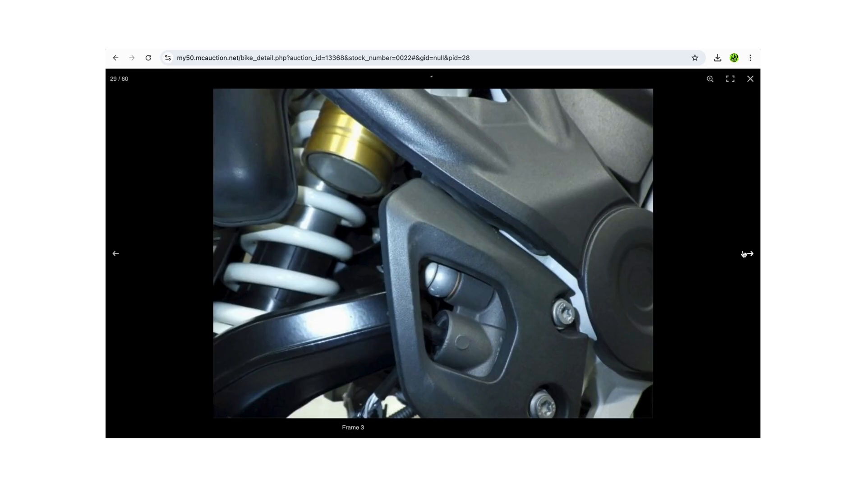
pyautogui.click(750, 253)
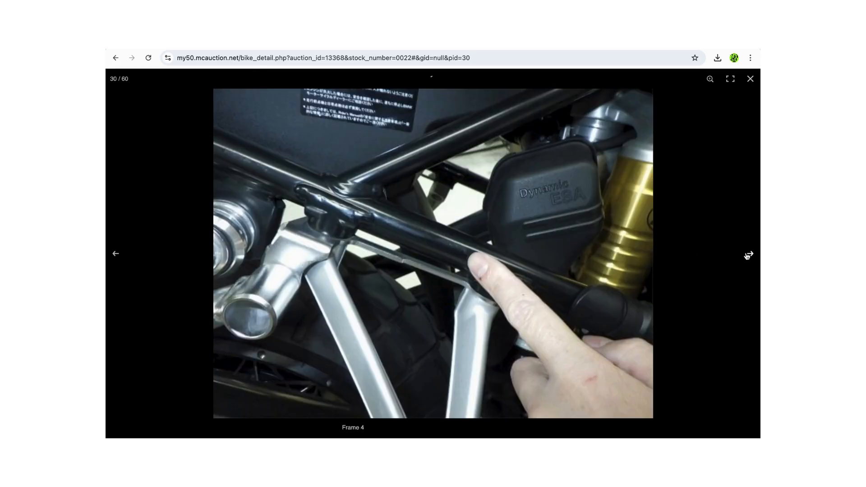
pyautogui.click(748, 253)
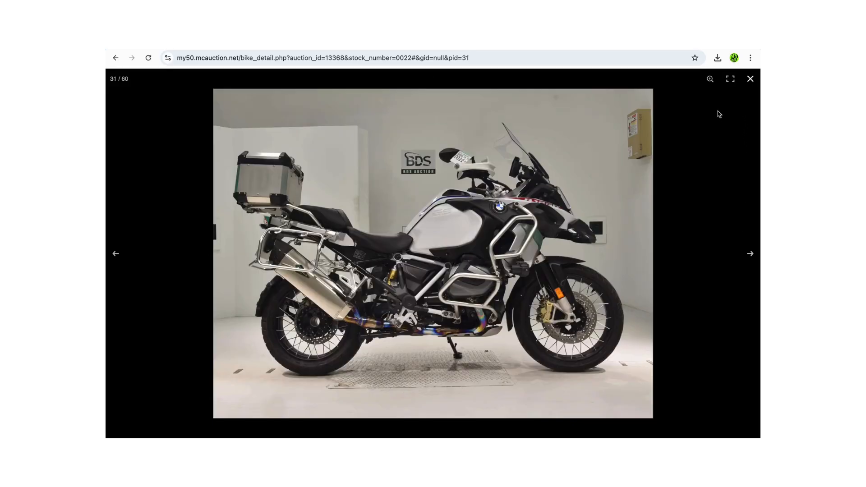
pyautogui.click(750, 79)
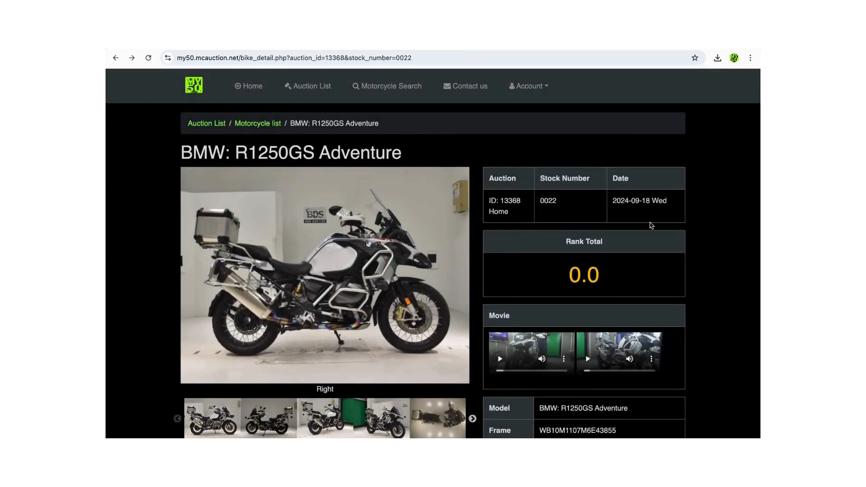
pyautogui.scroll(-3)
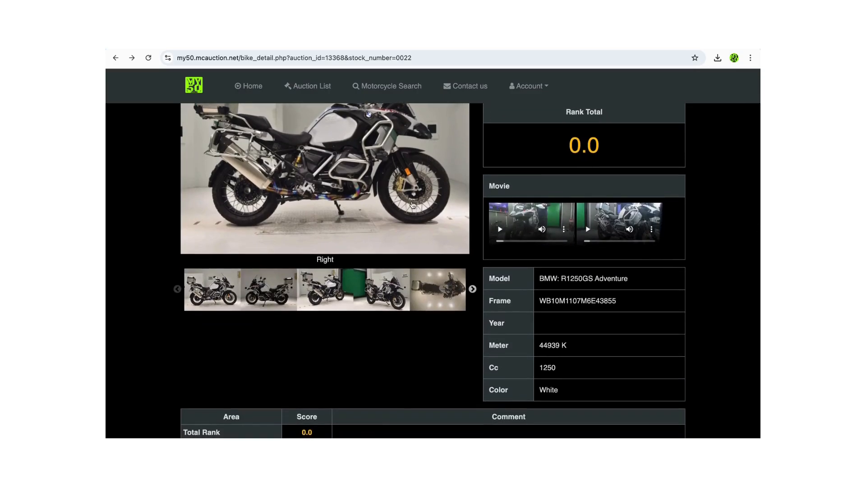
pyautogui.moveTo(525, 228)
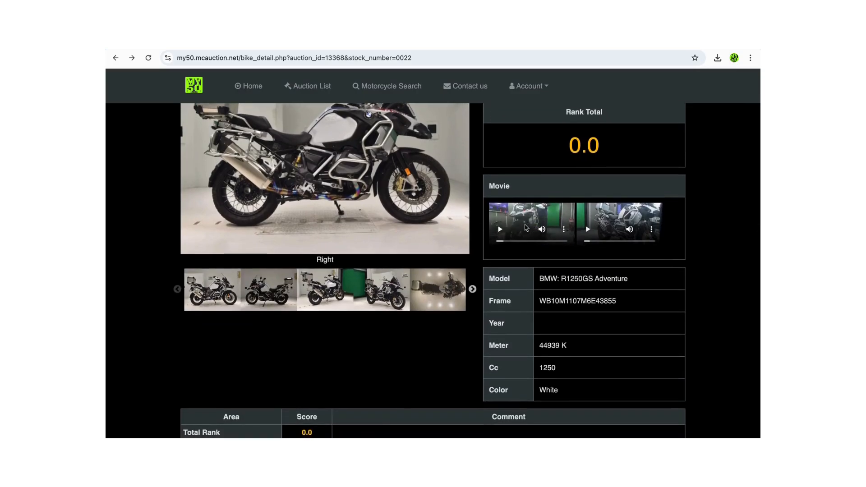
pyautogui.click(498, 229)
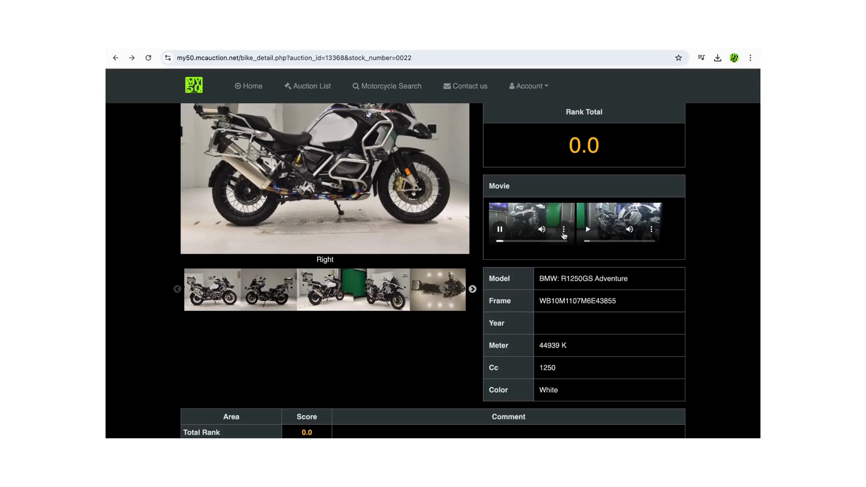
pyautogui.click(499, 229)
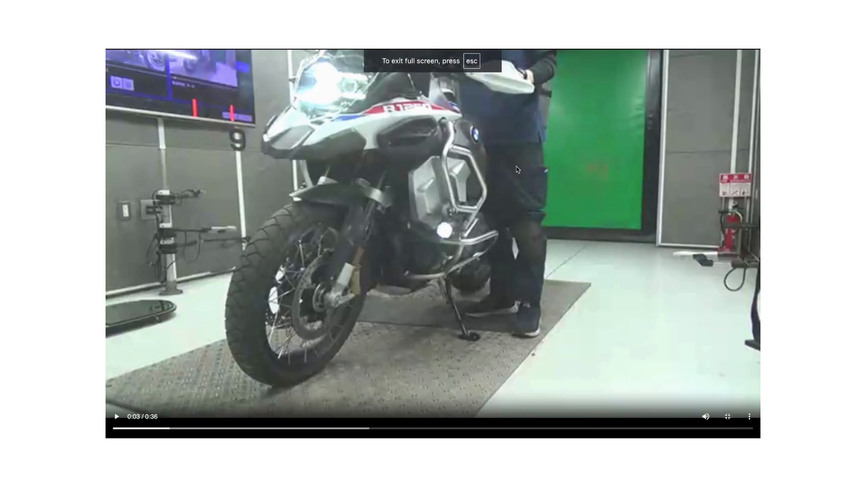
pyautogui.moveTo(647, 371)
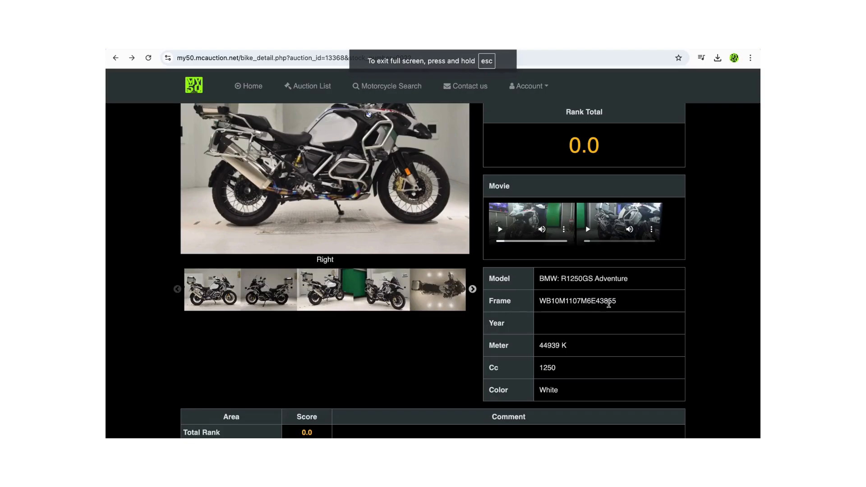
# Enter 500 (×1,000 JPY) as the bid price on the R1250GS Adventure bid form
pyautogui.scroll(-3)
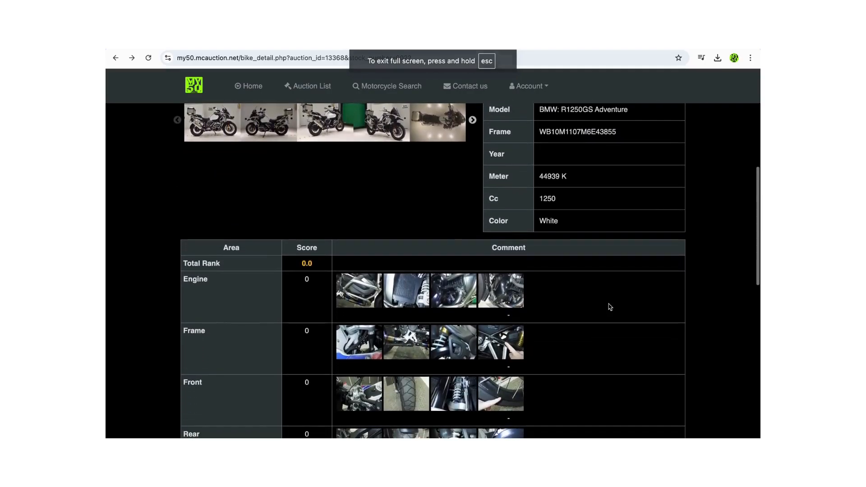
pyautogui.scroll(-3)
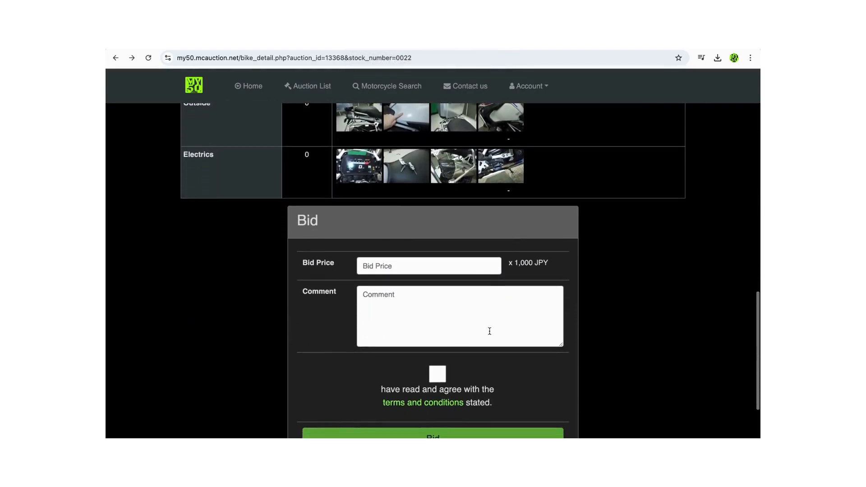
pyautogui.click(428, 265)
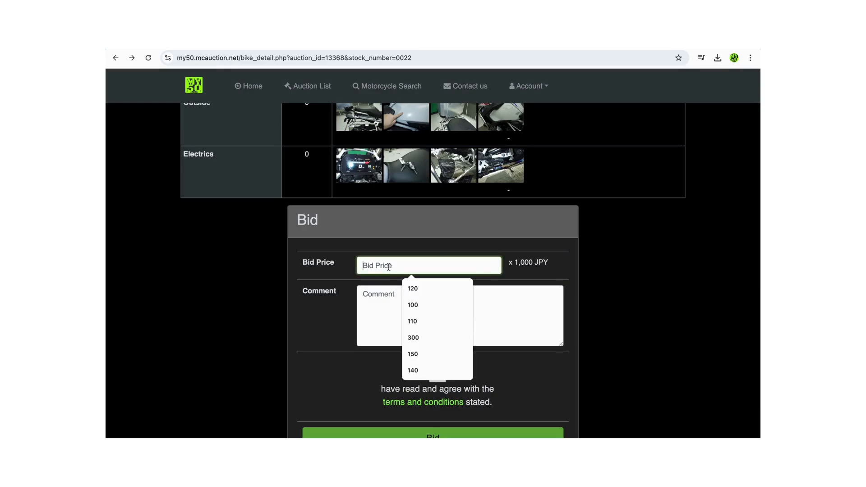
pyautogui.write('5')
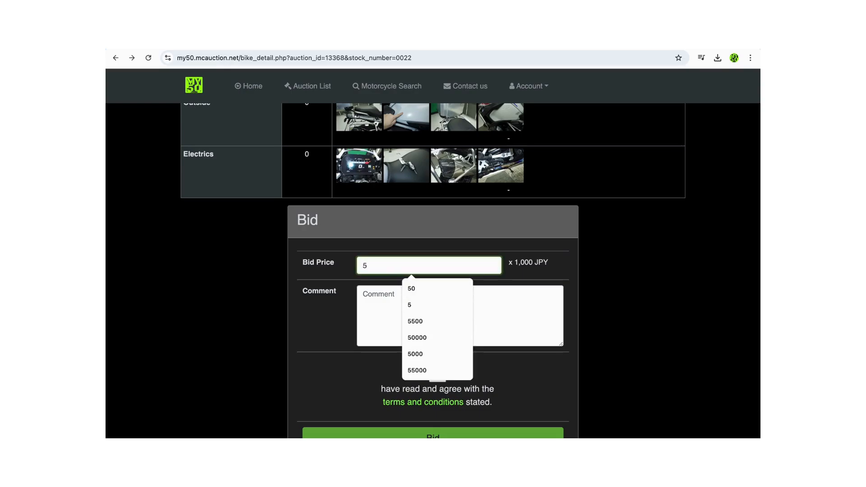
pyautogui.write('00')
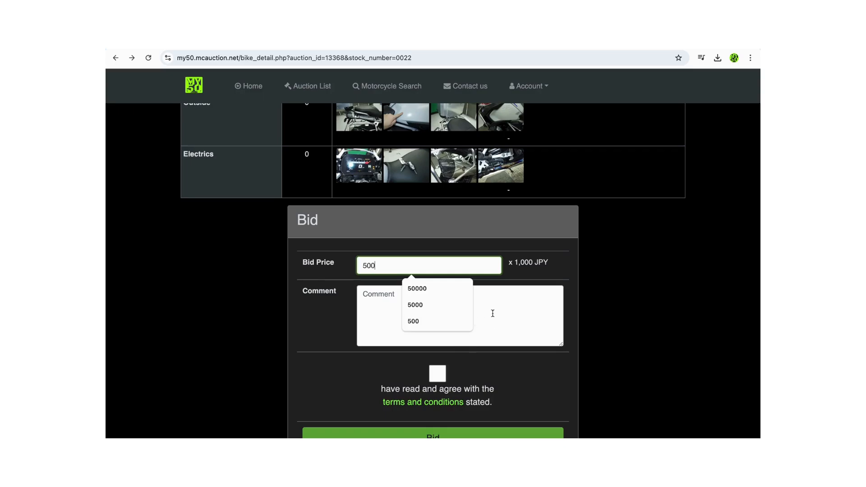
pyautogui.click(460, 314)
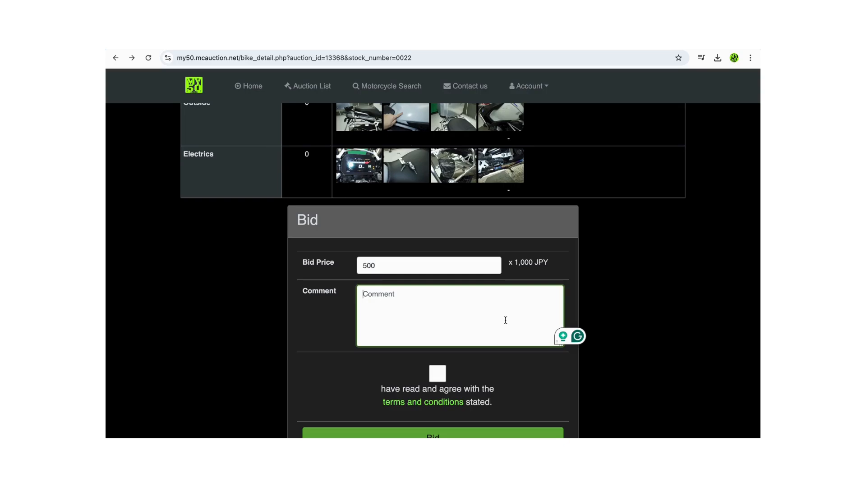
# Write the bid comment 'Please make sure there are no knocks on the engine.'
pyautogui.scroll(-3)
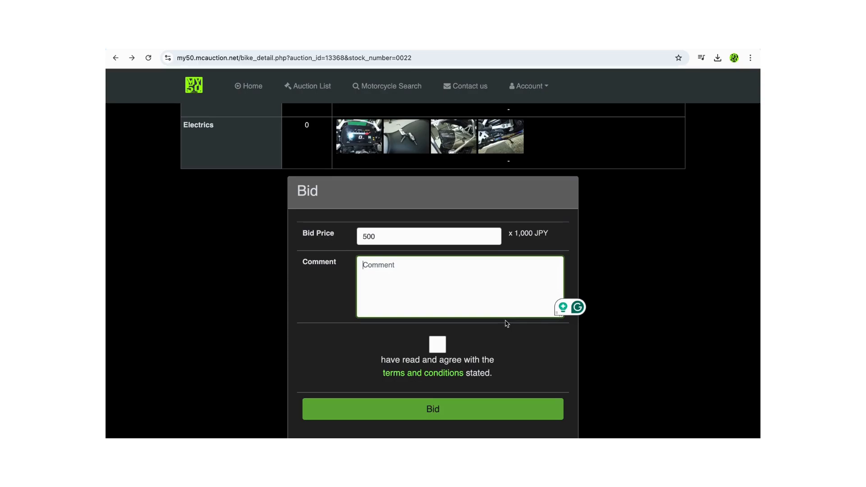
pyautogui.write('Please ma')
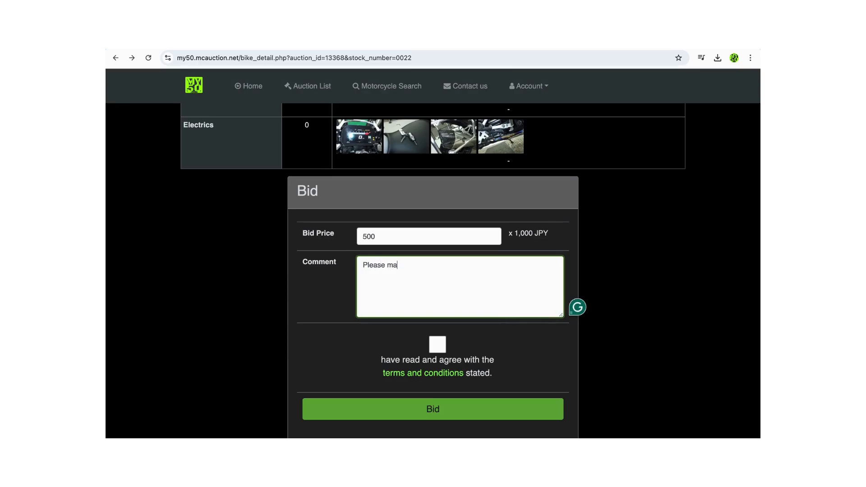
pyautogui.write('ke sure there')
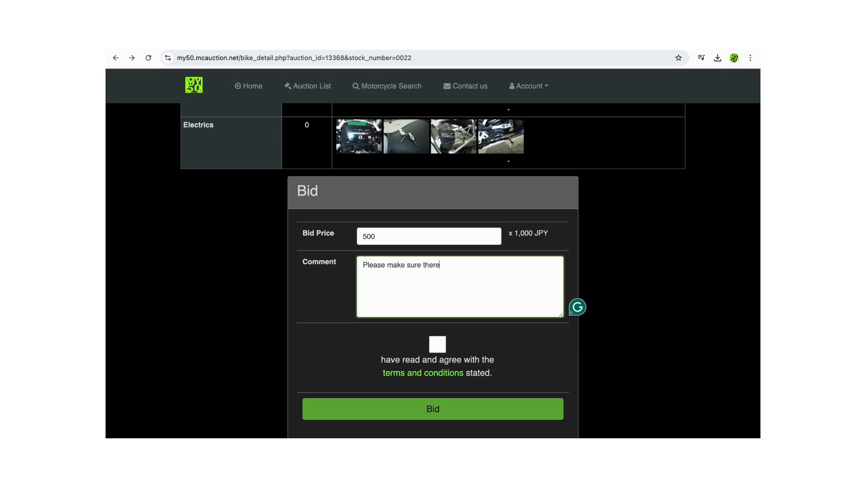
pyautogui.write('are no knocks on th')
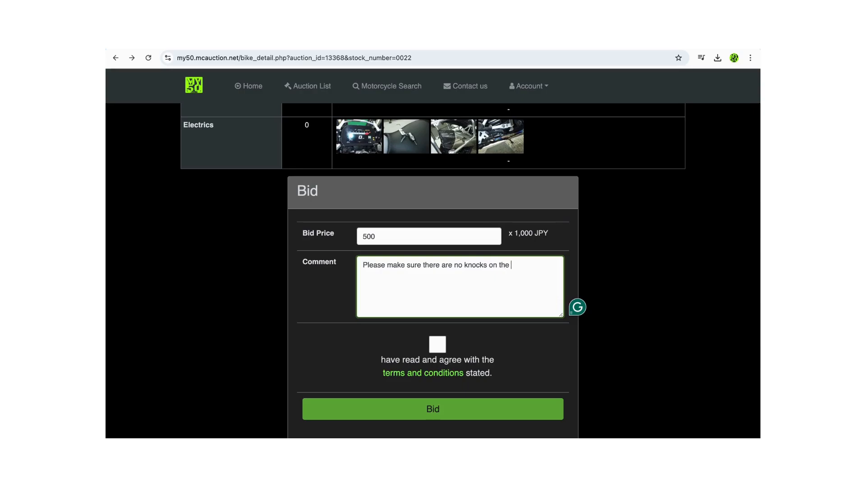
pyautogui.write('engine.')
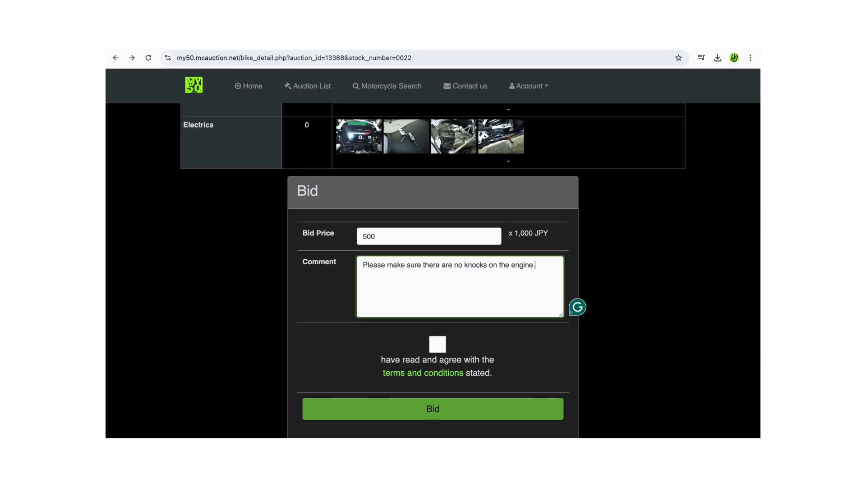
pyautogui.moveTo(431, 351)
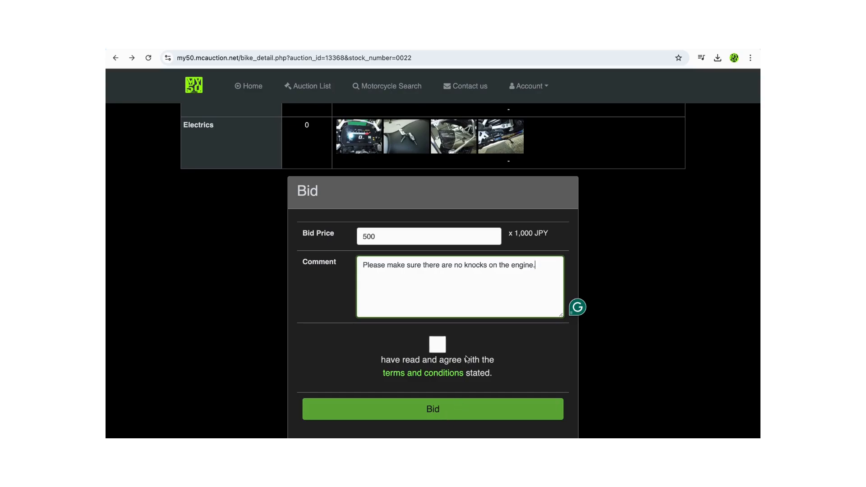
pyautogui.scroll(-3)
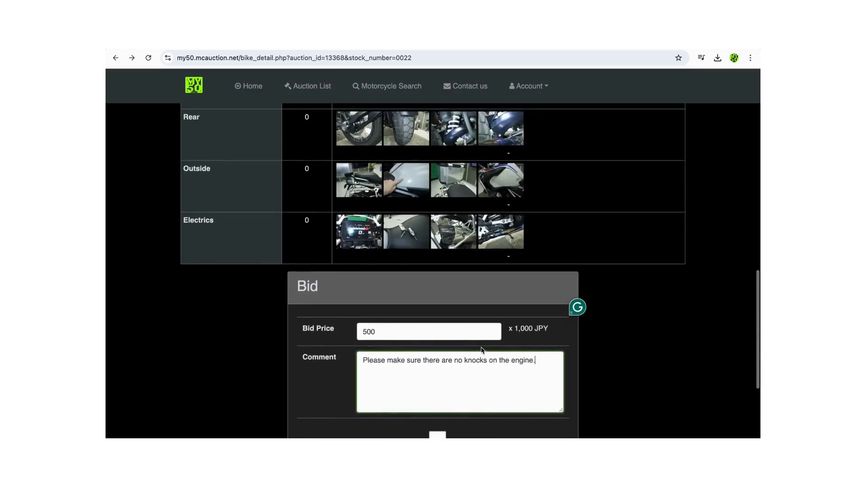
pyautogui.scroll(3)
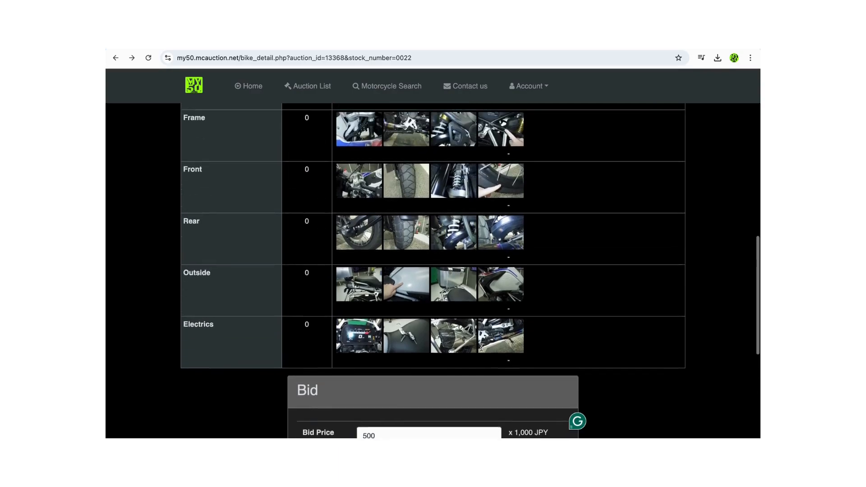